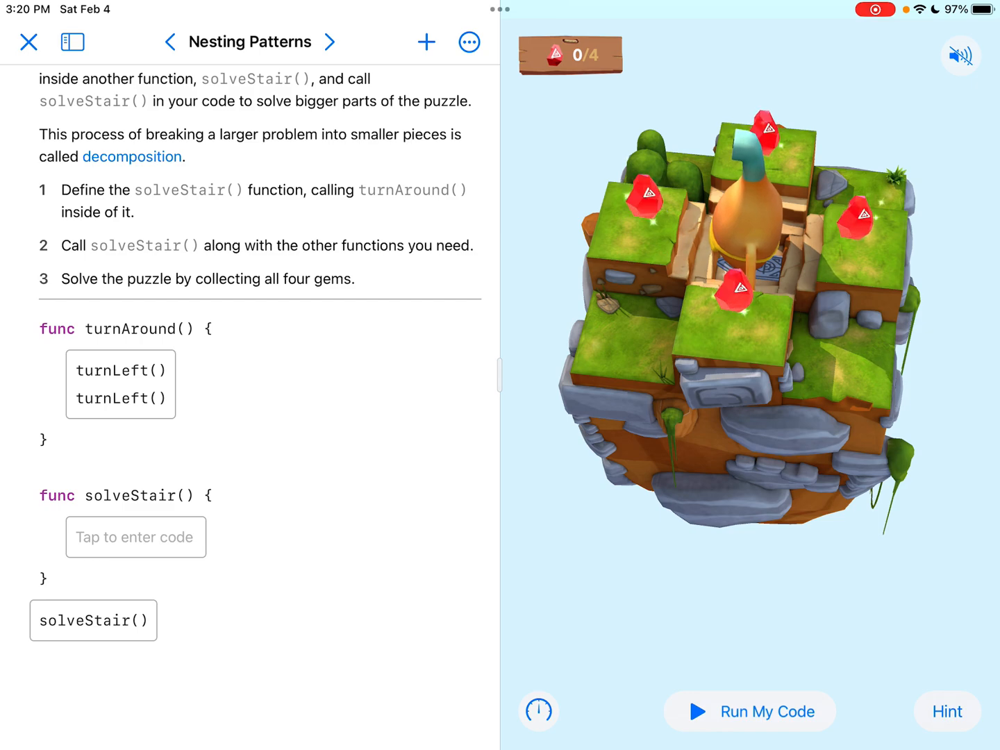
Scroll to the main solveStair() call and place the cursor inside the solveStair function body.
{"action": "scroll", "scroll_direction": "down", "scroll_amount": 3}
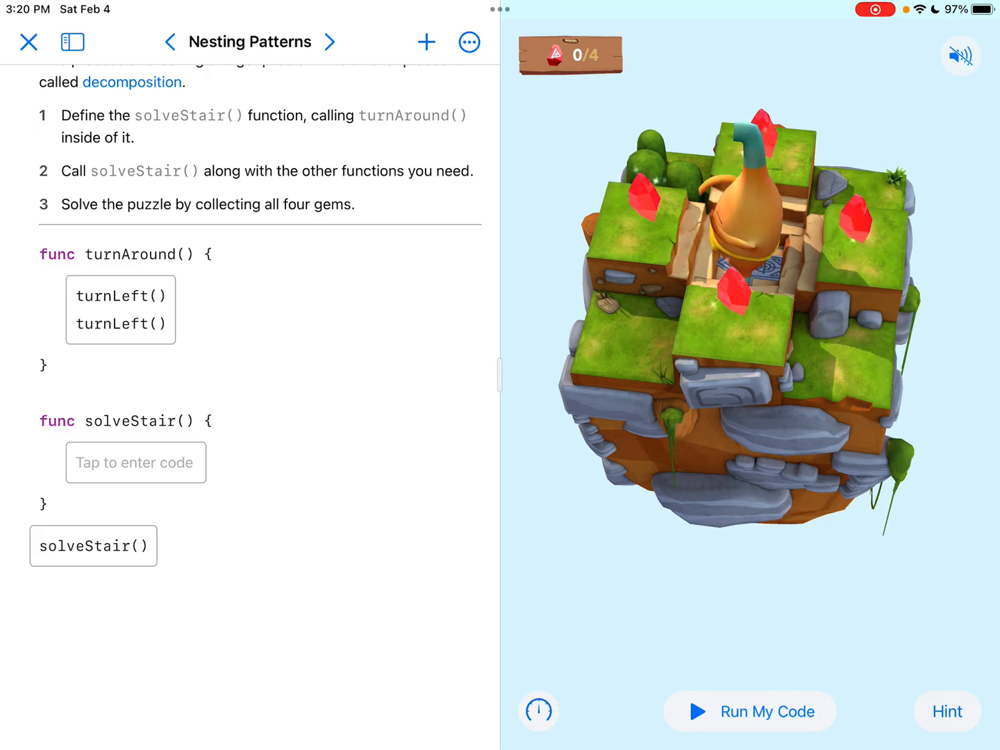
{"action": "left_click", "coordinate": [92, 545]}
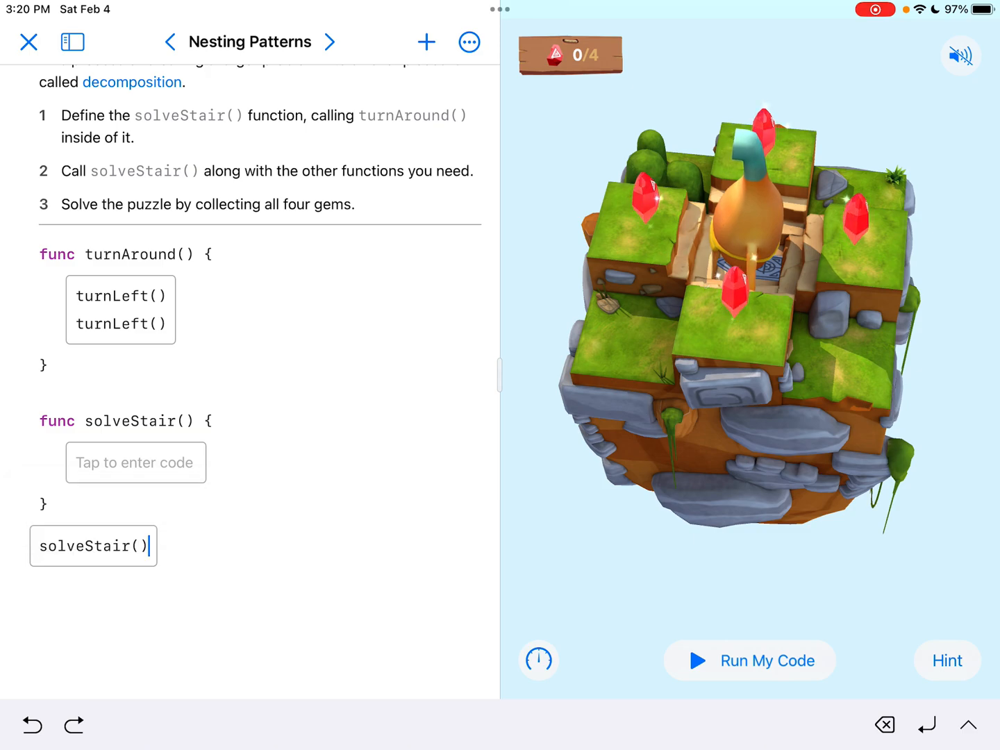
{"action": "double_click", "coordinate": [93, 546]}
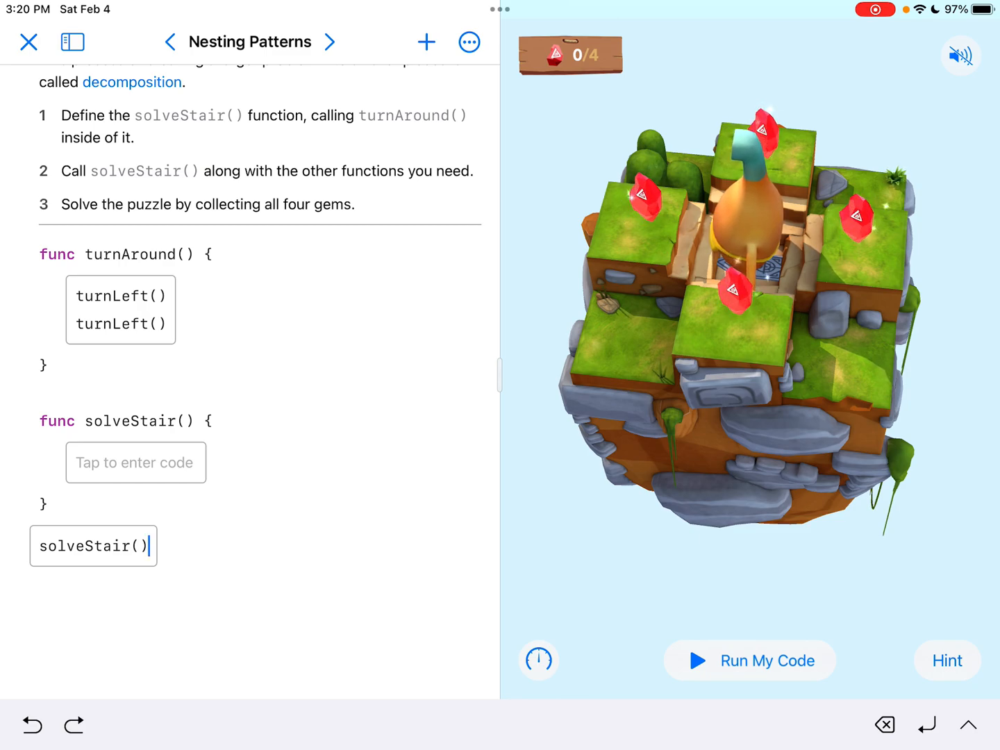
{"action": "left_click", "coordinate": [135, 462]}
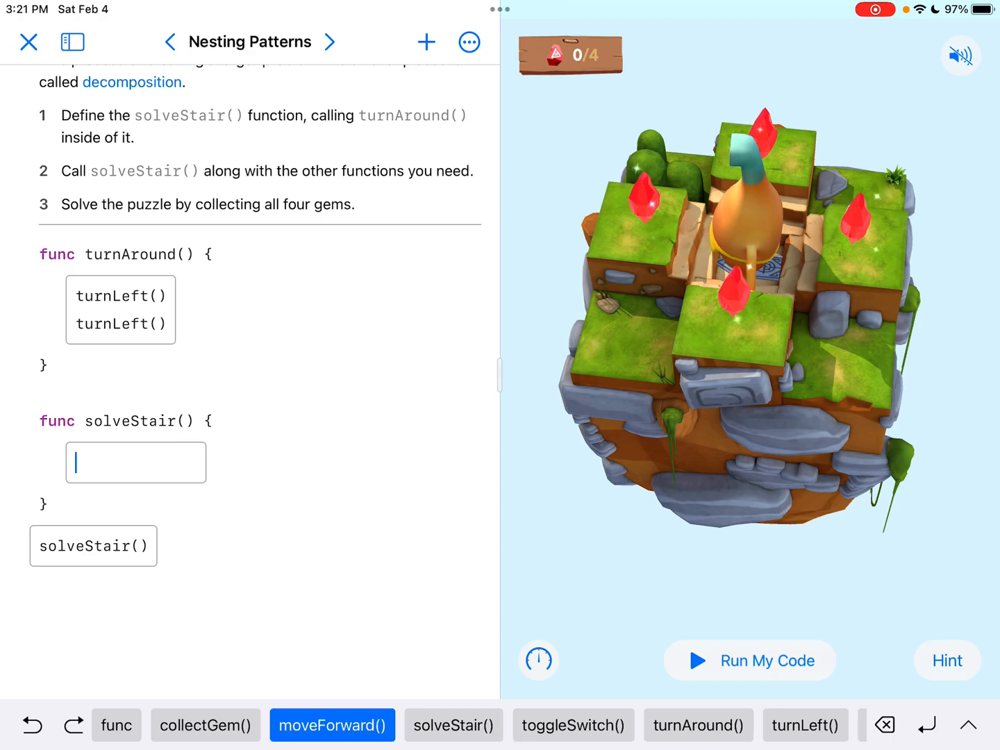
Fill solveStair with moveForward, collectGem, turnAround; a faster test run gets 1 gem; add moveForward.
{"action": "left_click", "coordinate": [331, 725]}
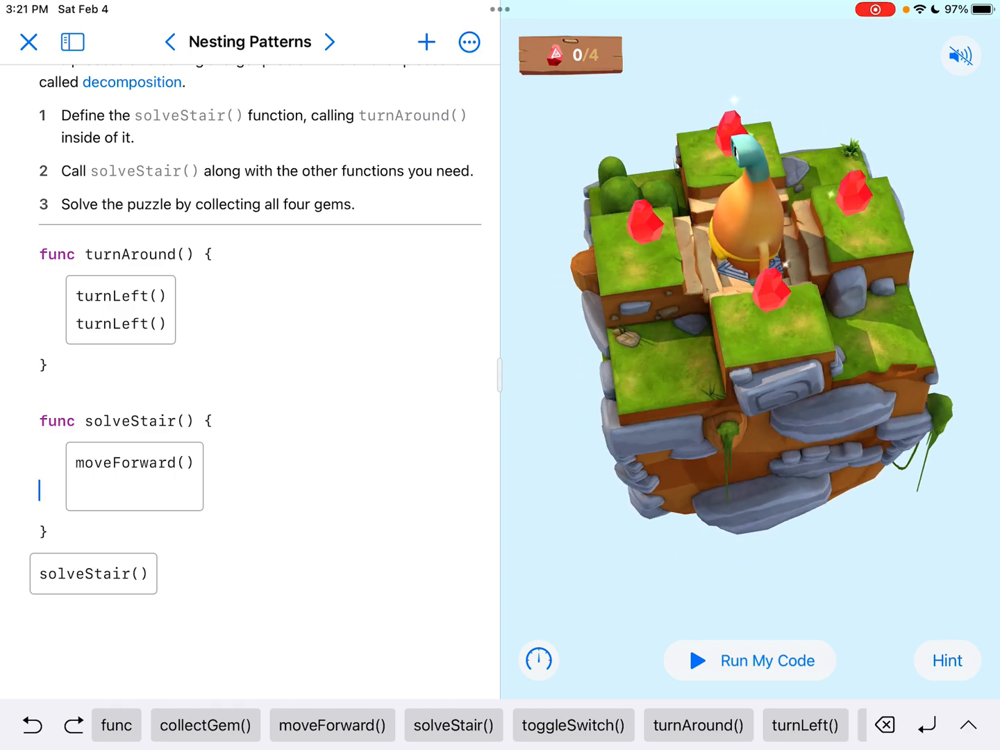
{"action": "left_click", "coordinate": [205, 724]}
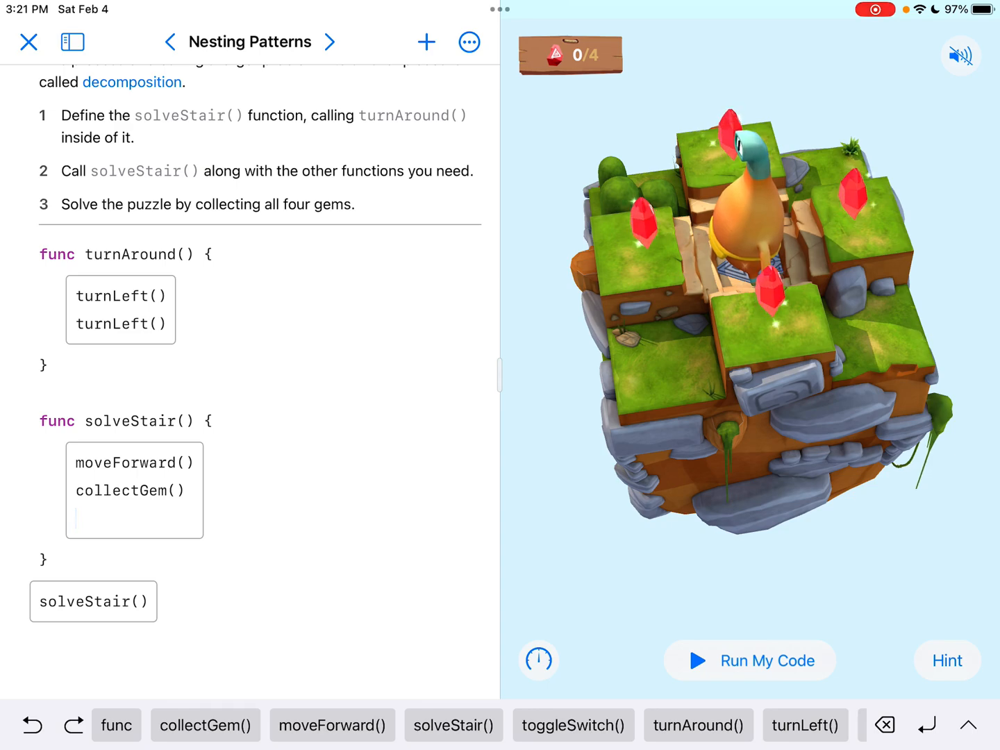
{"action": "left_click", "coordinate": [697, 724]}
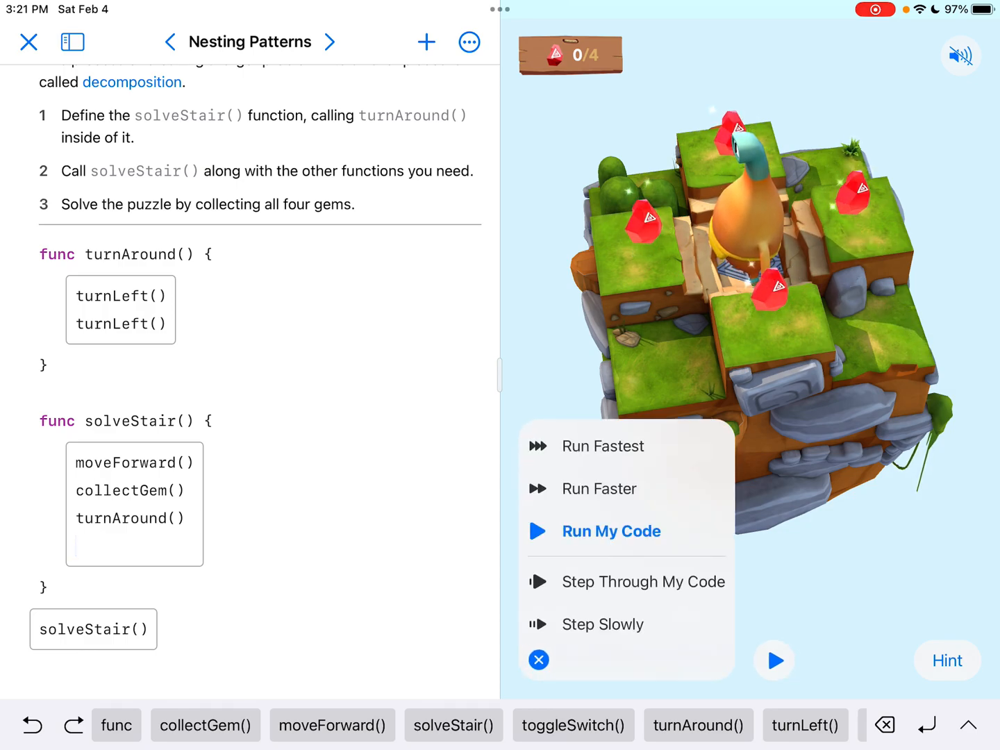
{"action": "left_click", "coordinate": [610, 531]}
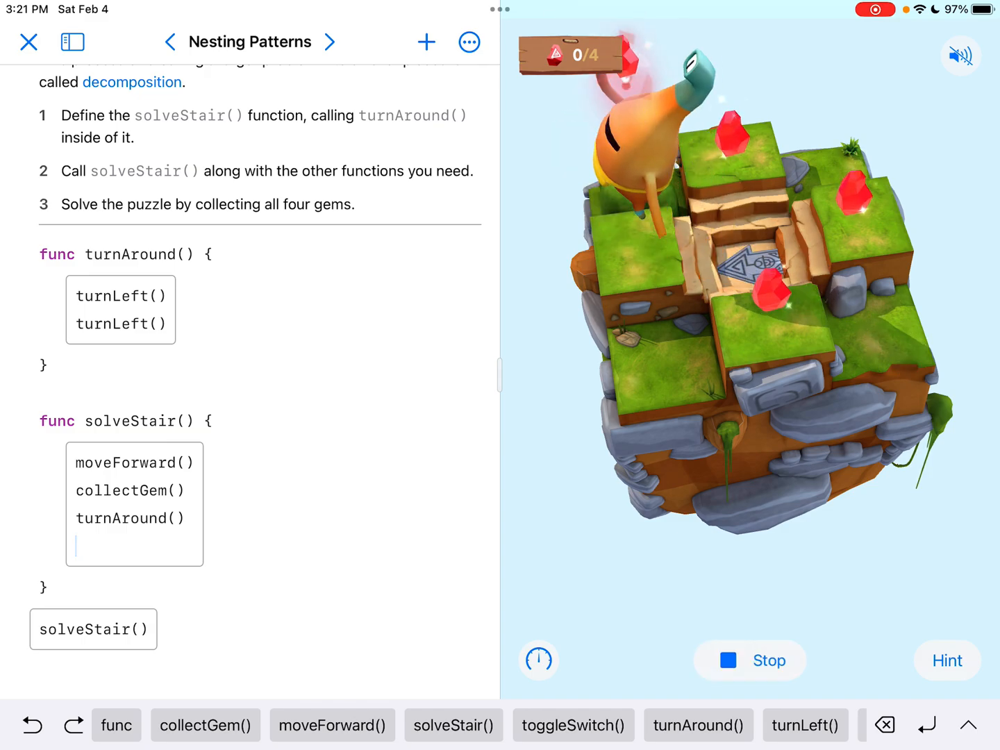
{"action": "left_click", "coordinate": [748, 659]}
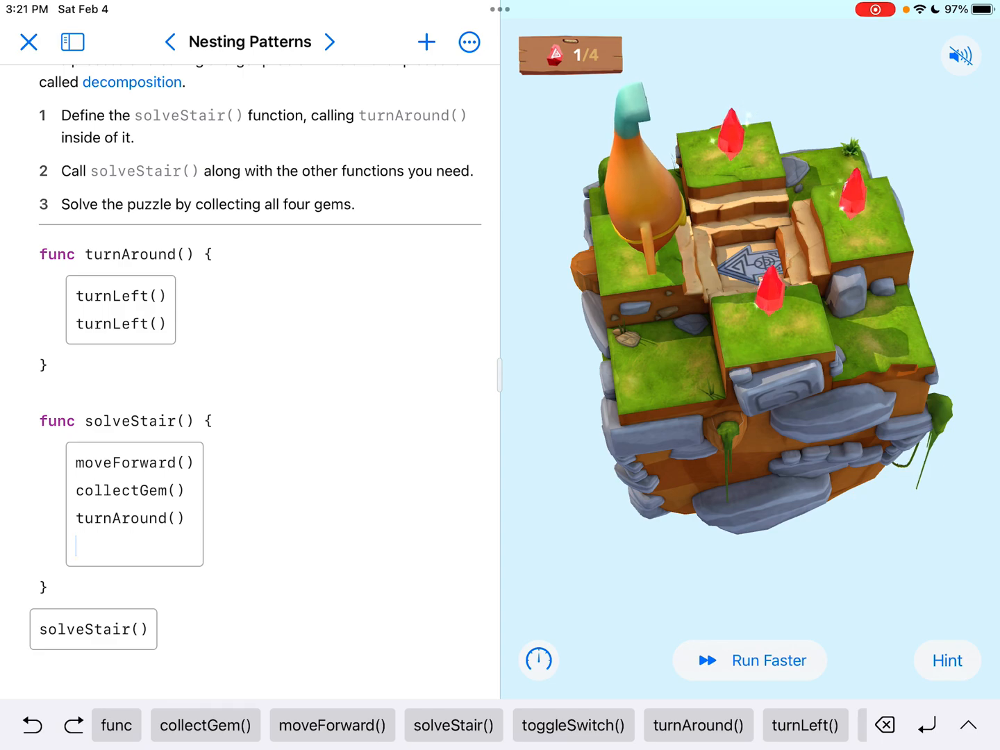
{"action": "left_click", "coordinate": [332, 725]}
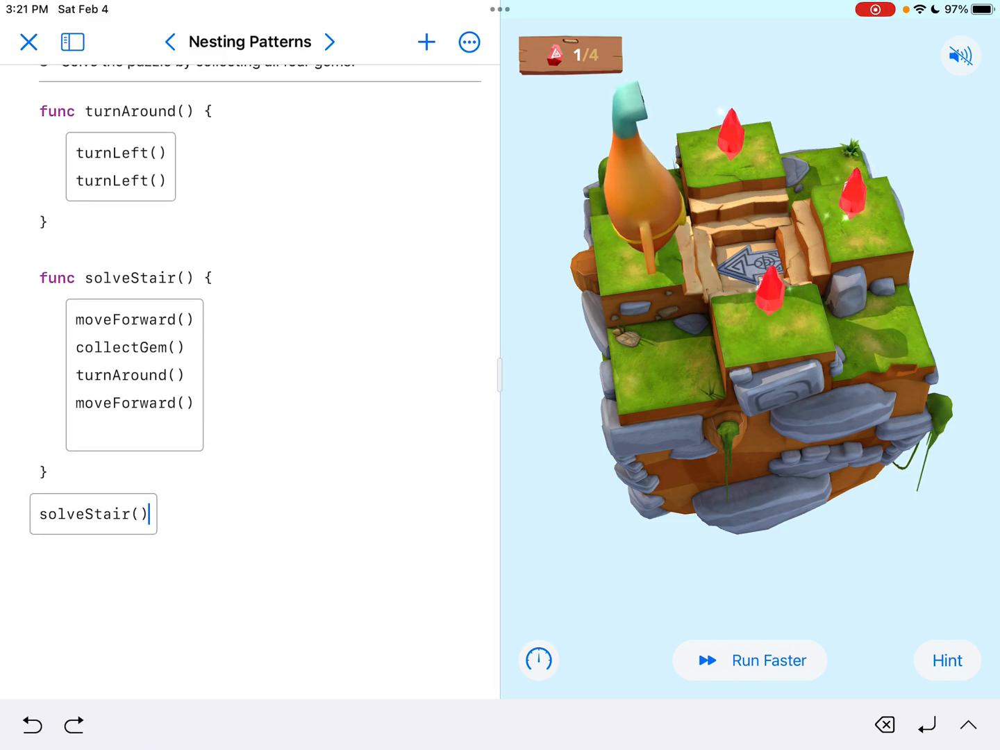
Rerun the four-command solveStair() at faster speed, still 1 of 4 gems, then stop and reset.
{"action": "double_click", "coordinate": [93, 513]}
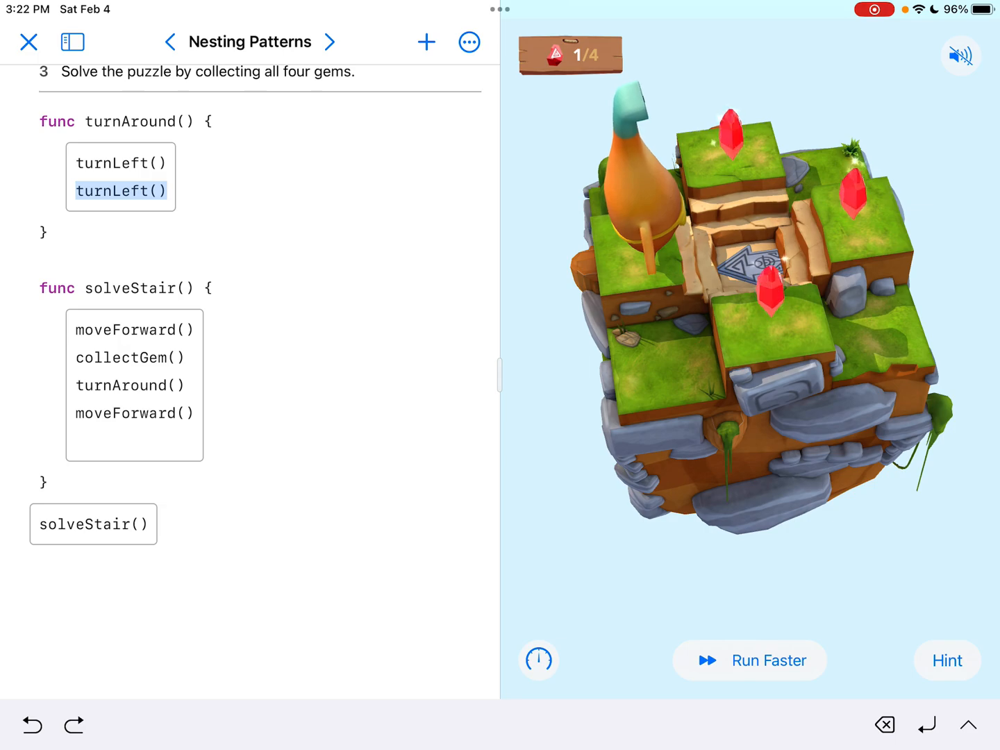
{"action": "double_click", "coordinate": [134, 413]}
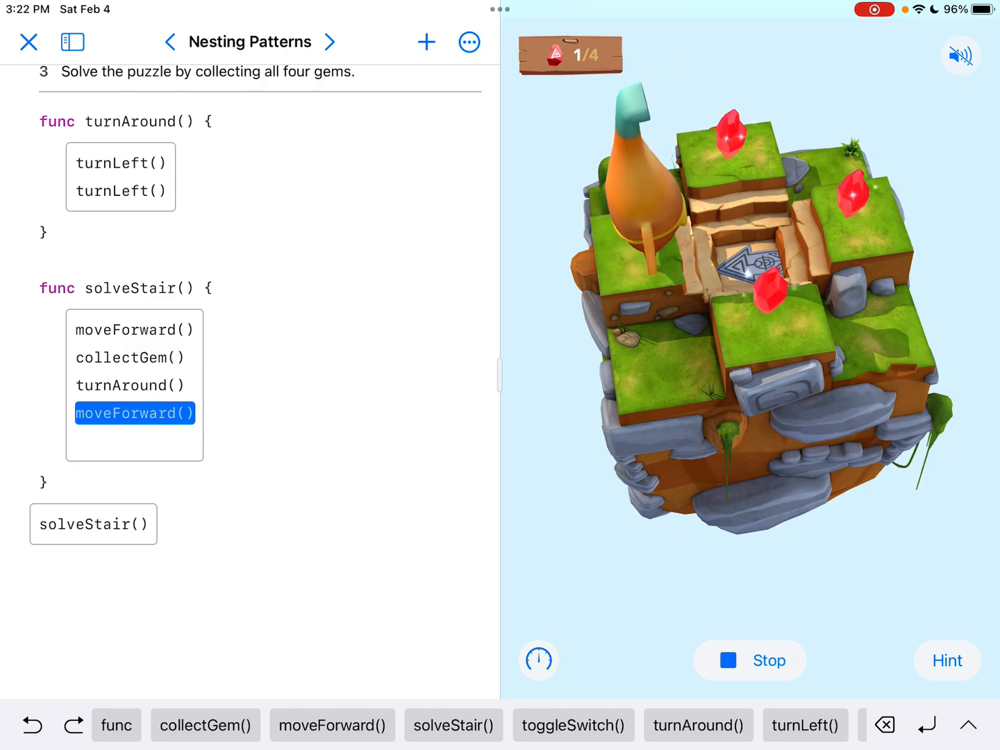
{"action": "left_click", "coordinate": [749, 659]}
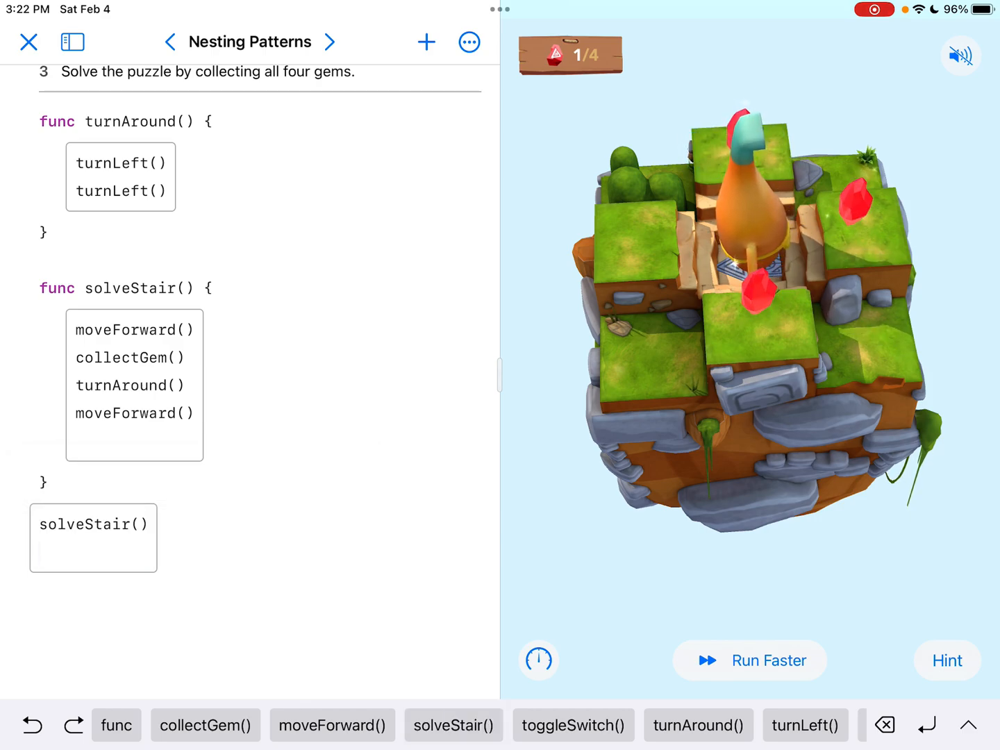
Add two turnLeft()/solveStair() pairs below the first call, testing in between for 2 of 4 gems.
{"action": "left_click", "coordinate": [804, 724]}
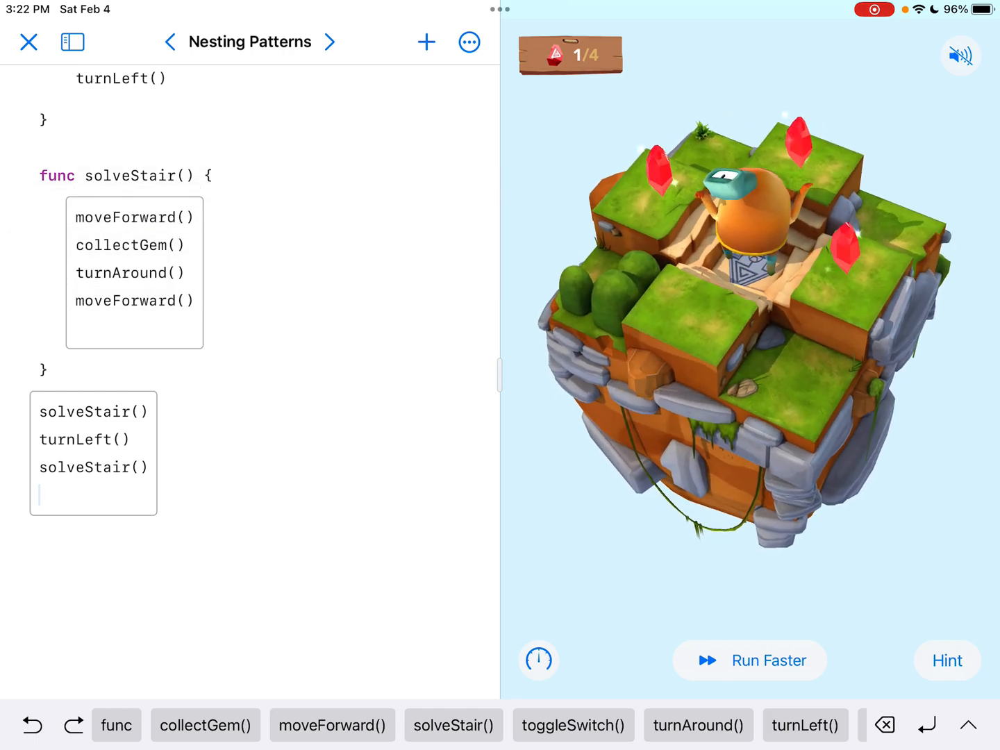
{"action": "left_click", "coordinate": [748, 660]}
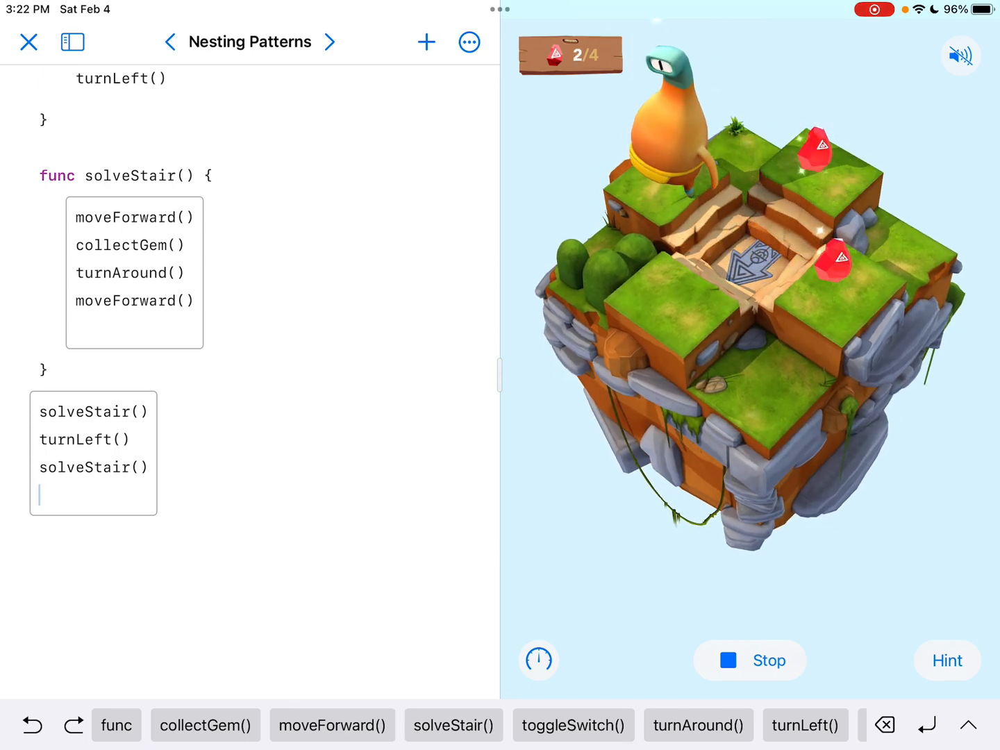
{"action": "left_click", "coordinate": [748, 659]}
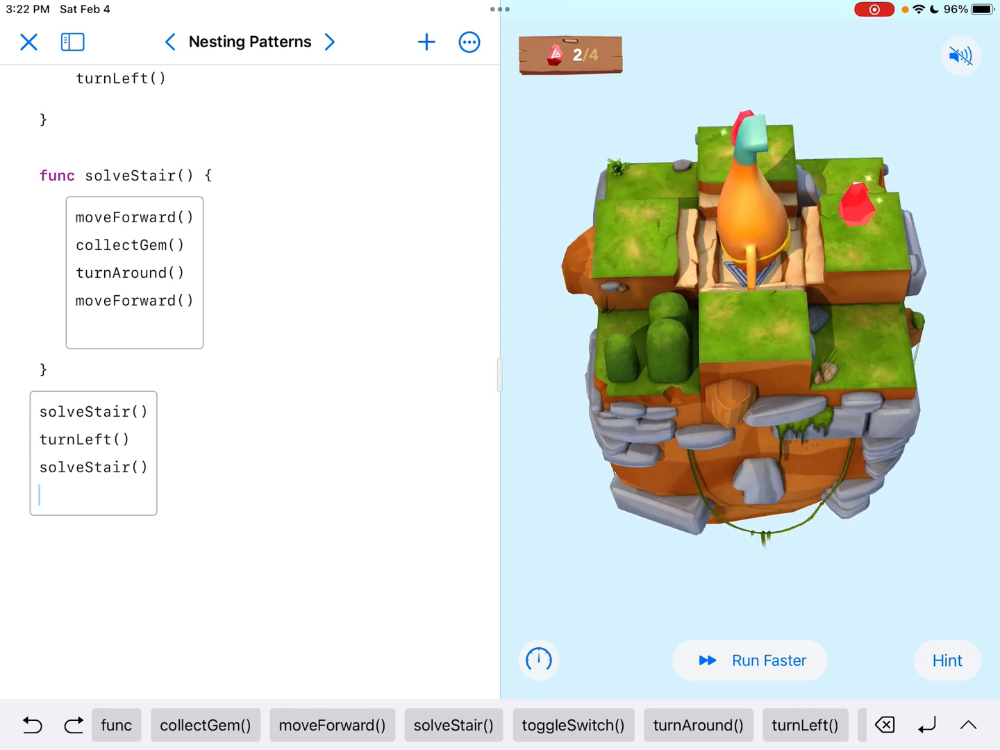
{"action": "left_click", "coordinate": [804, 725]}
{"action": "type", "text": "solveStair()"}
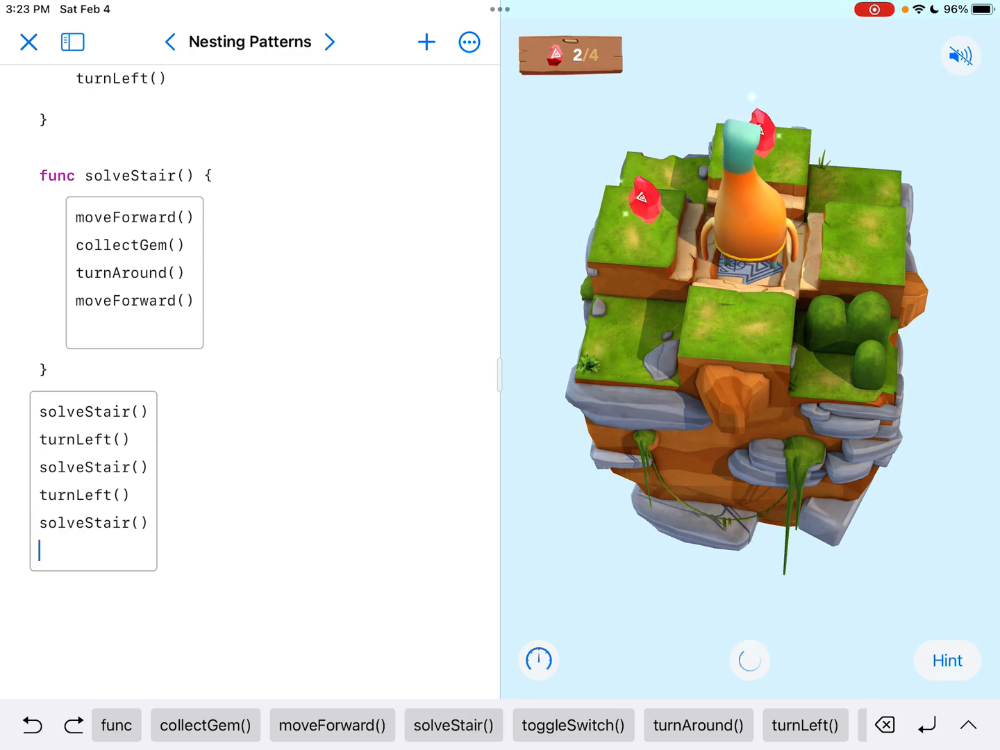
Run the three-call code, add a final turnLeft()/solveStair() pair, and run again.
{"action": "left_click", "coordinate": [749, 659]}
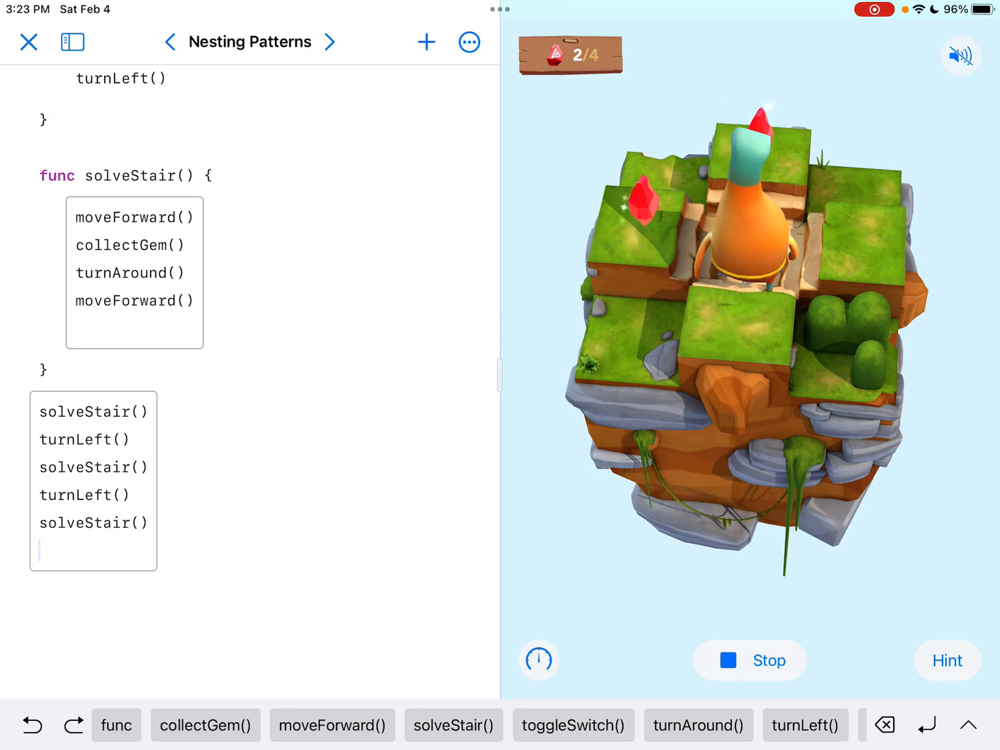
{"action": "double_click", "coordinate": [84, 495]}
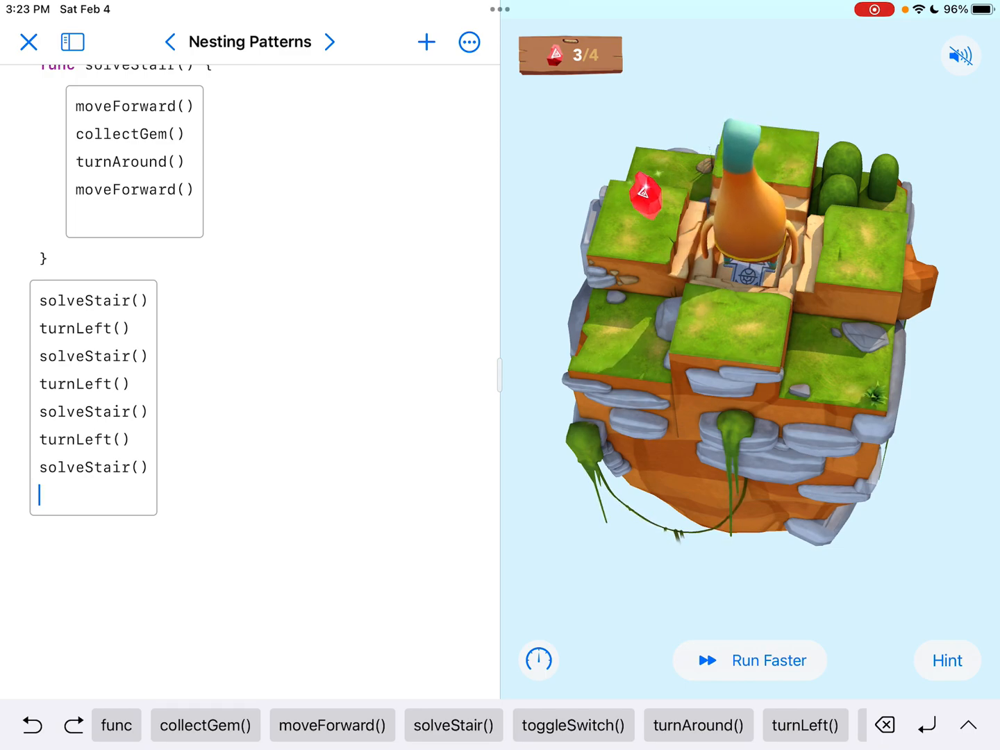
{"action": "scroll", "scroll_direction": "down", "scroll_amount": 3}
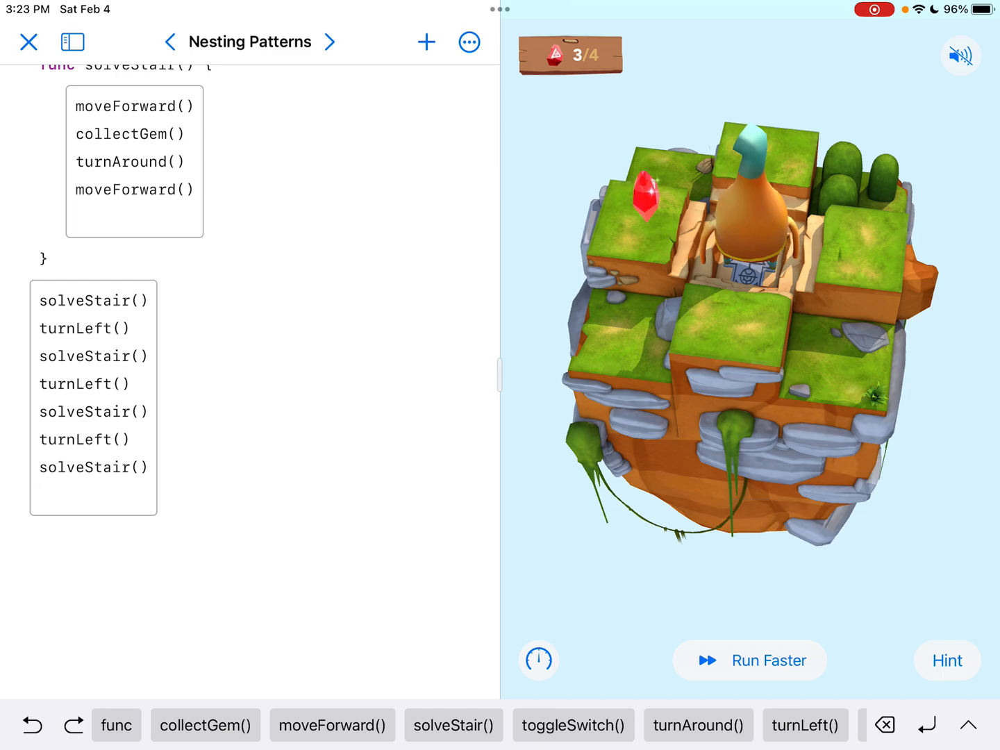
{"action": "left_click", "coordinate": [749, 659]}
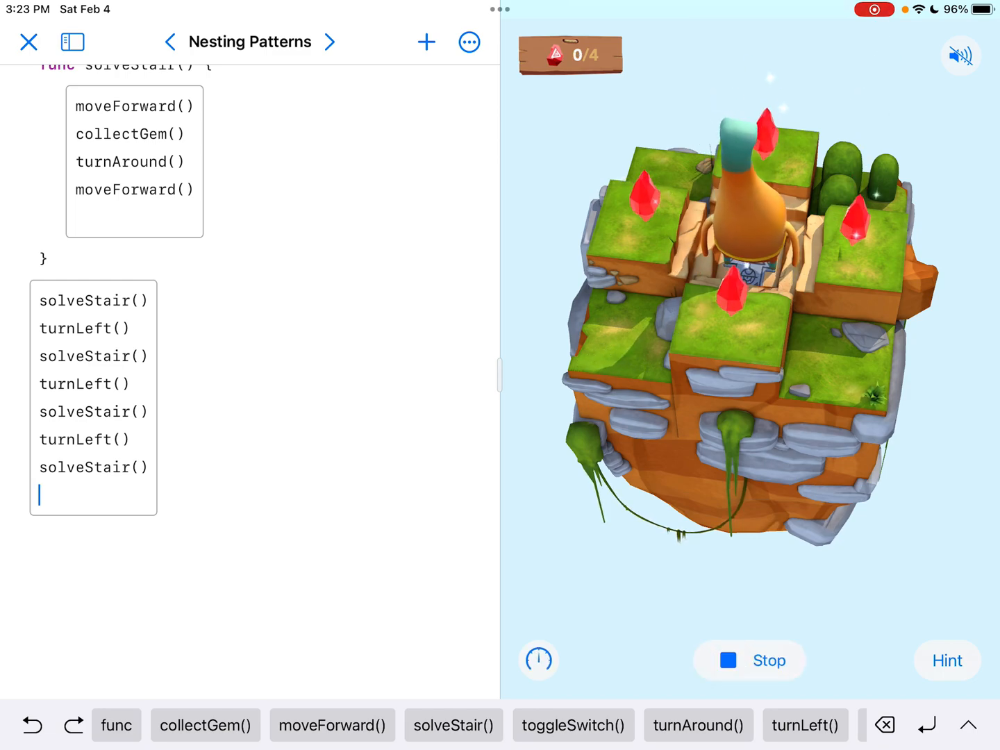